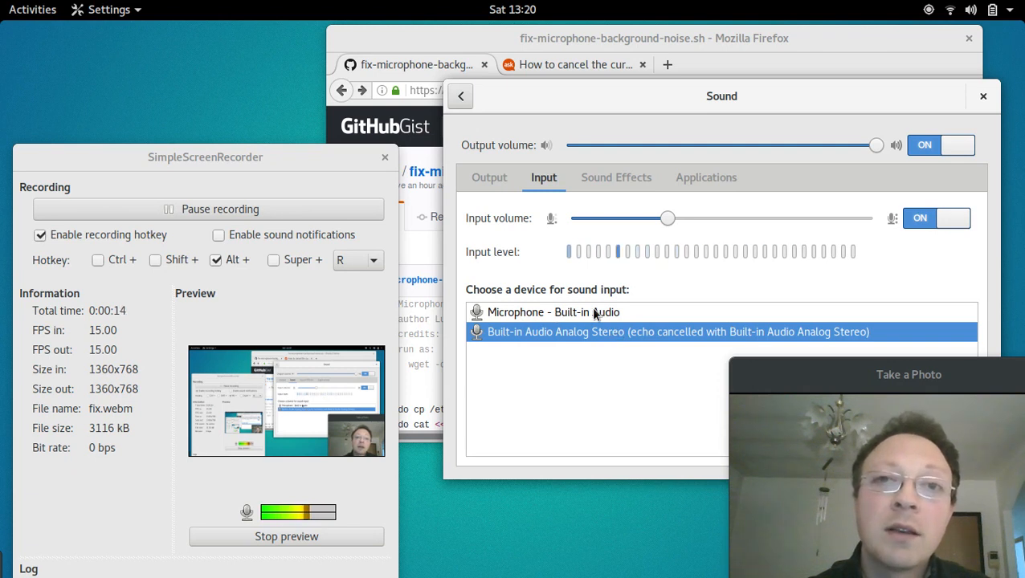
Select the echo-cancelled Built-in Audio Analog Stereo device as the sound input
left_click(553, 313)
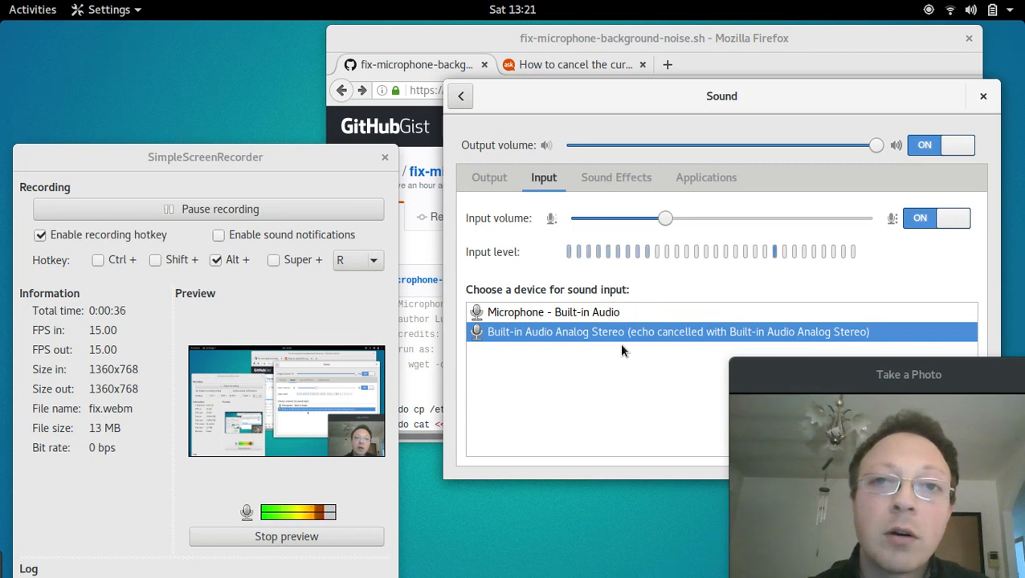
mouse_move(573, 415)
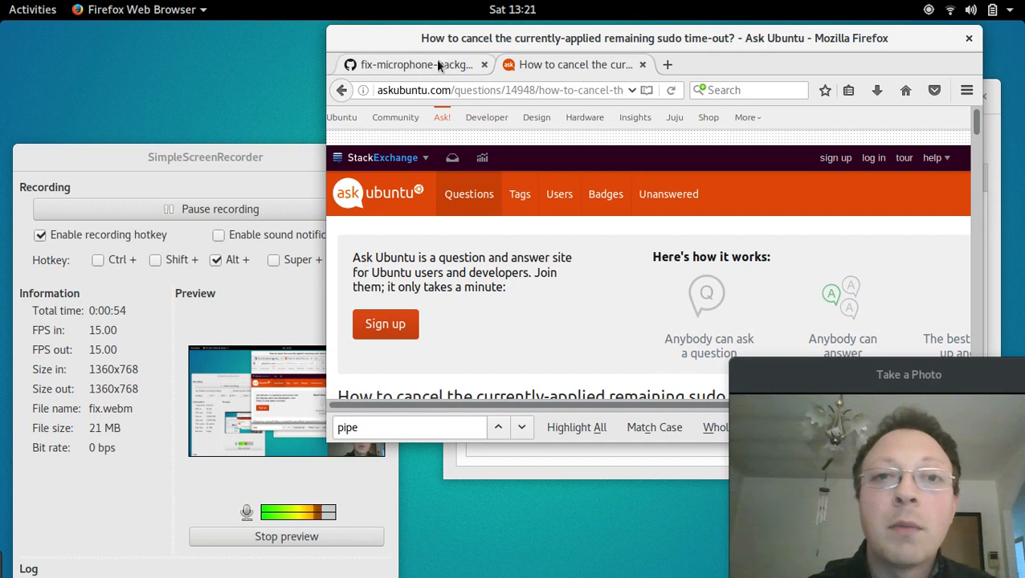
Scroll the microphone-noise gist to its wget line and launch Terminal from Activities
left_click(413, 64)
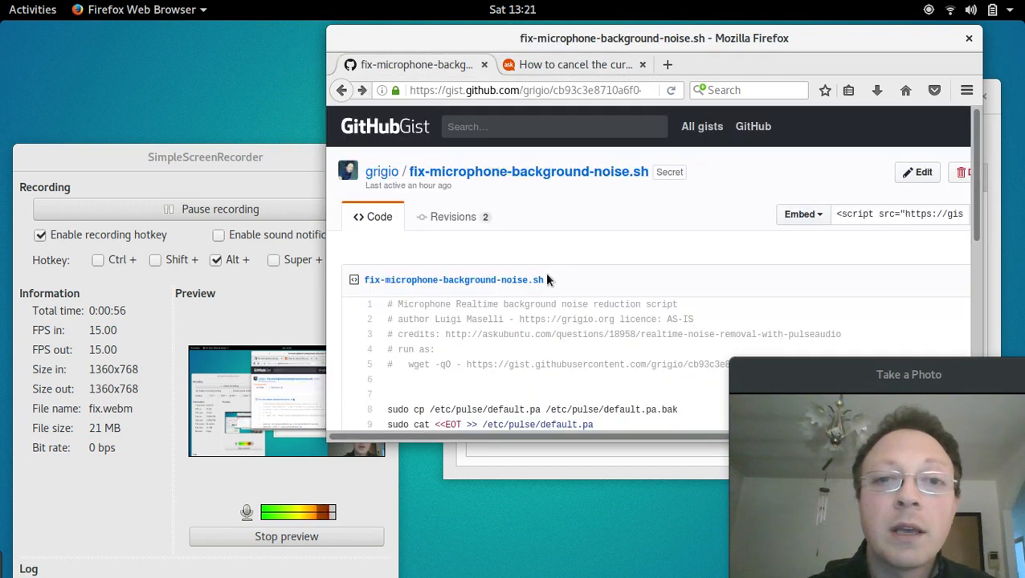
scroll("down", 3)
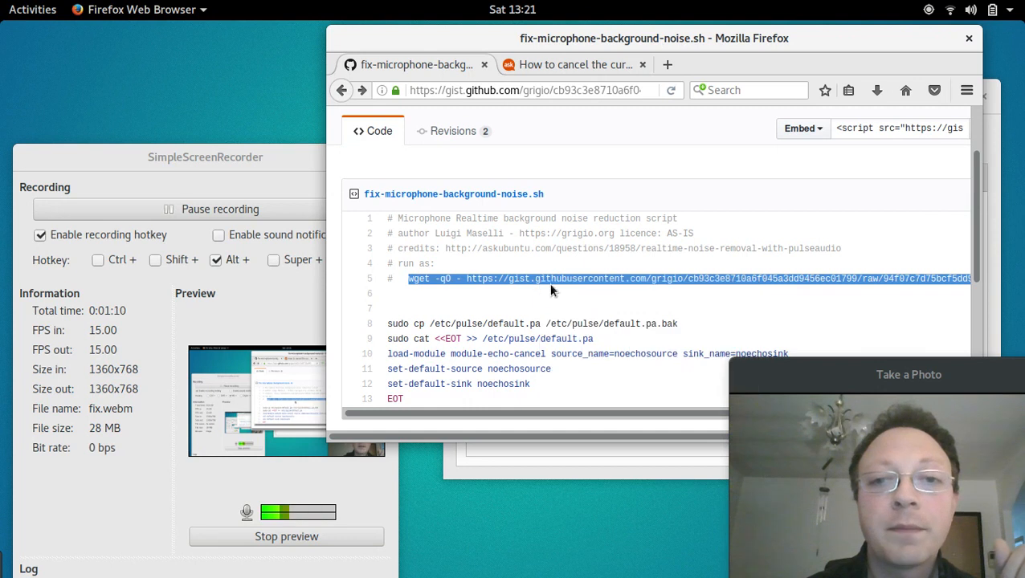
left_click(534, 253)
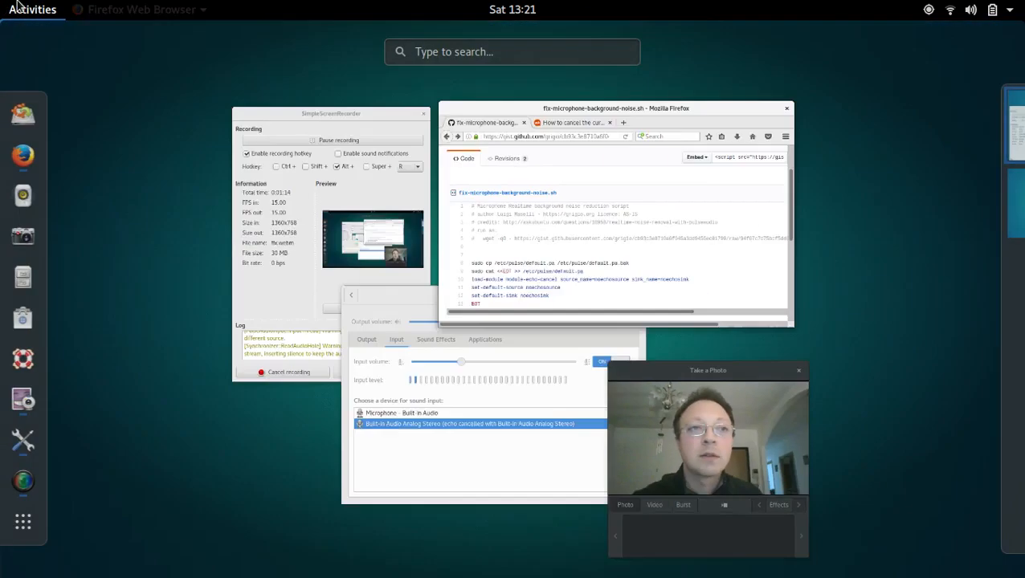
type("term")
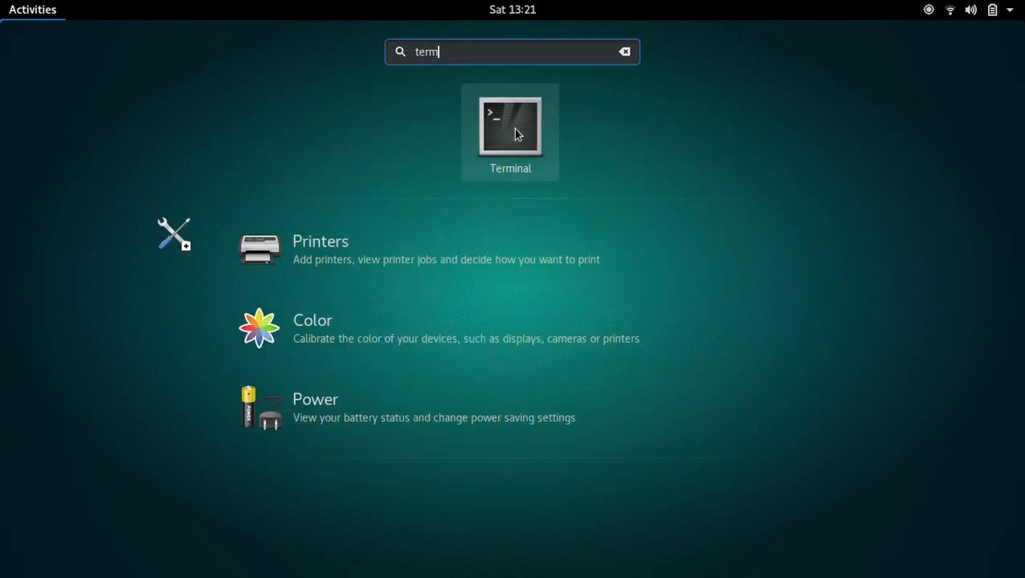
left_click(510, 124)
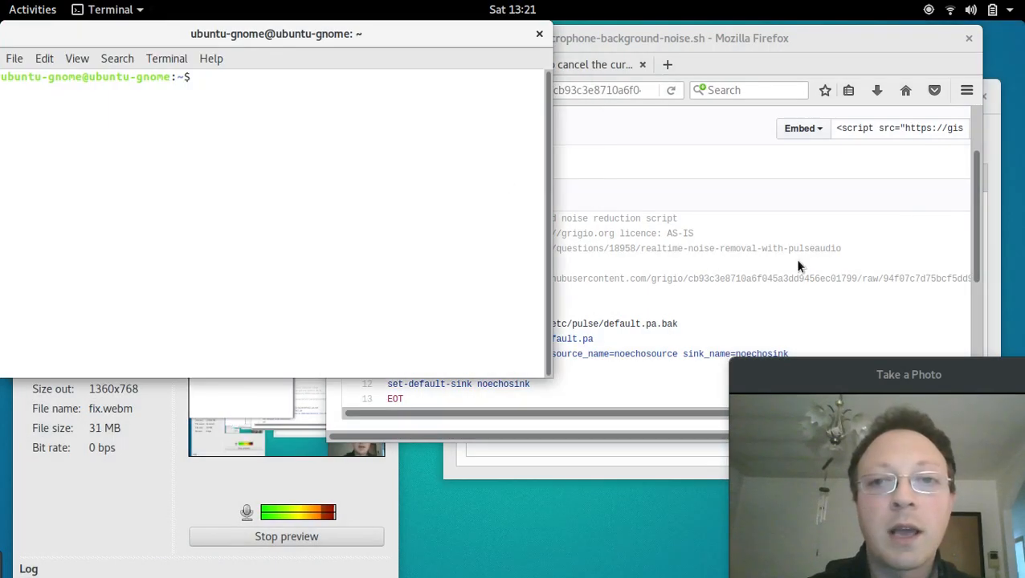
Show the terminal's Paste context menu, then return to the gist in Firefox
right_click(229, 215)
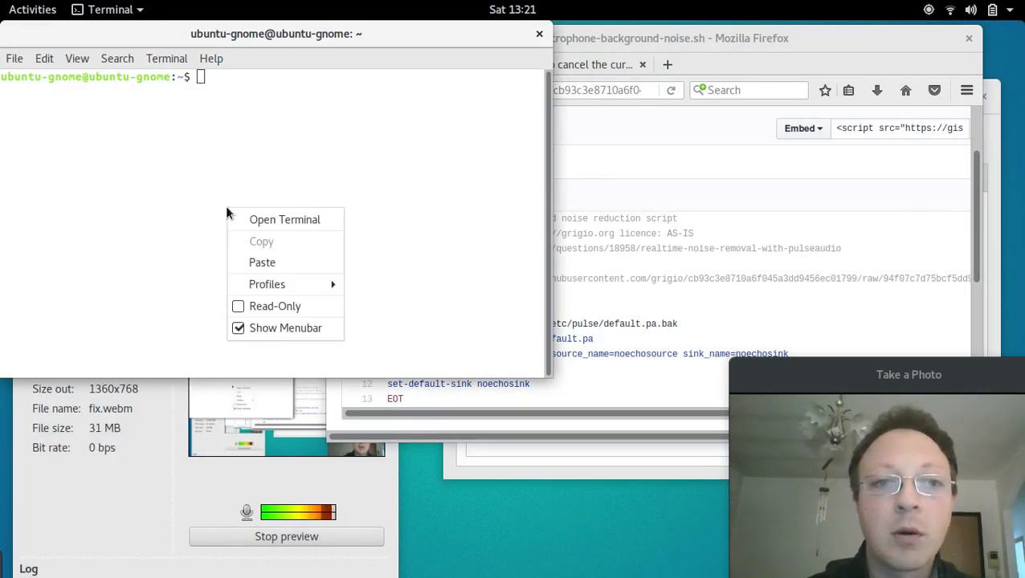
left_click(741, 264)
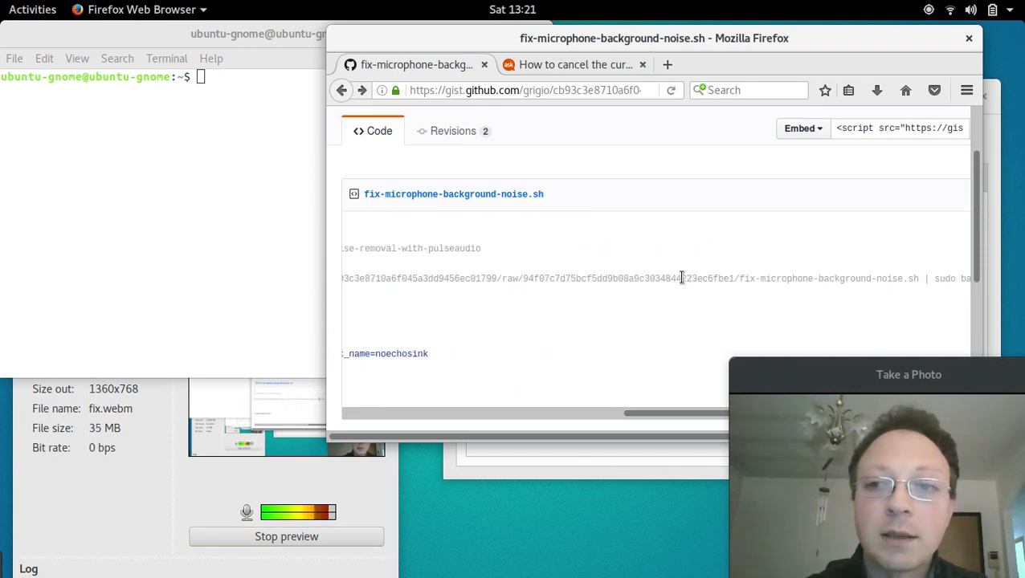
double_click(943, 279)
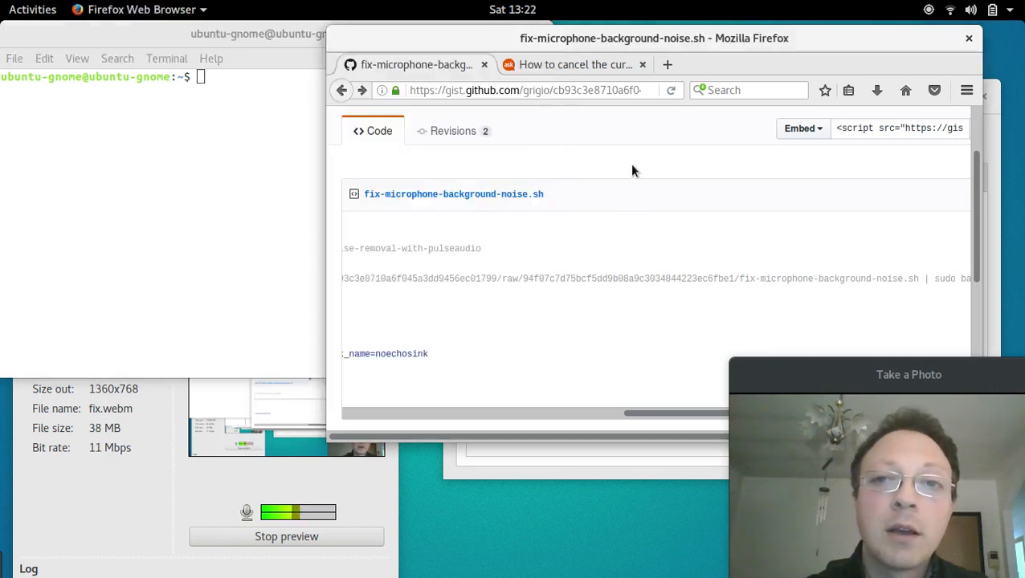
Reopen Settings from the system menu and navigate via All Settings to the Sound panel
left_click(991, 8)
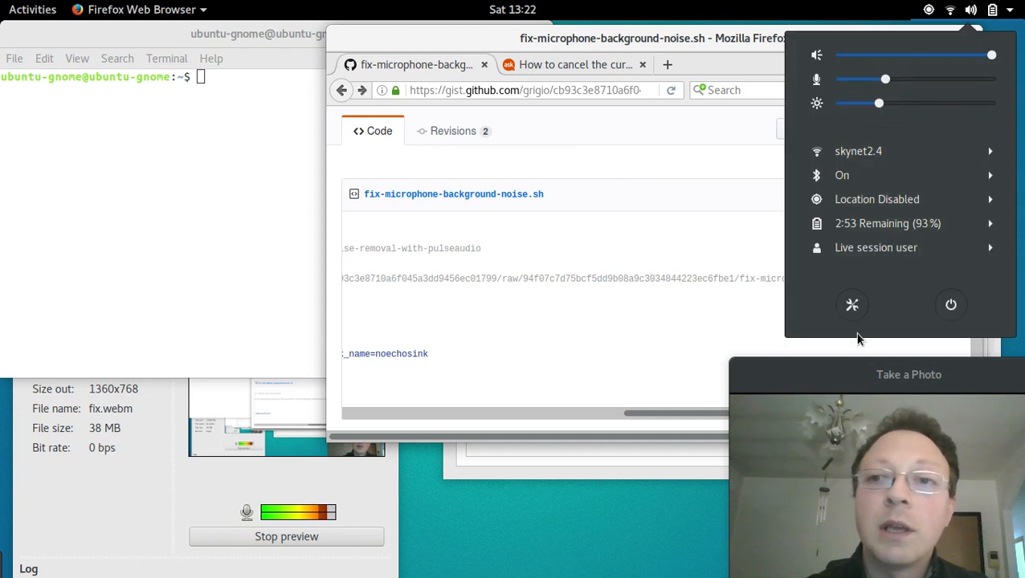
left_click(852, 304)
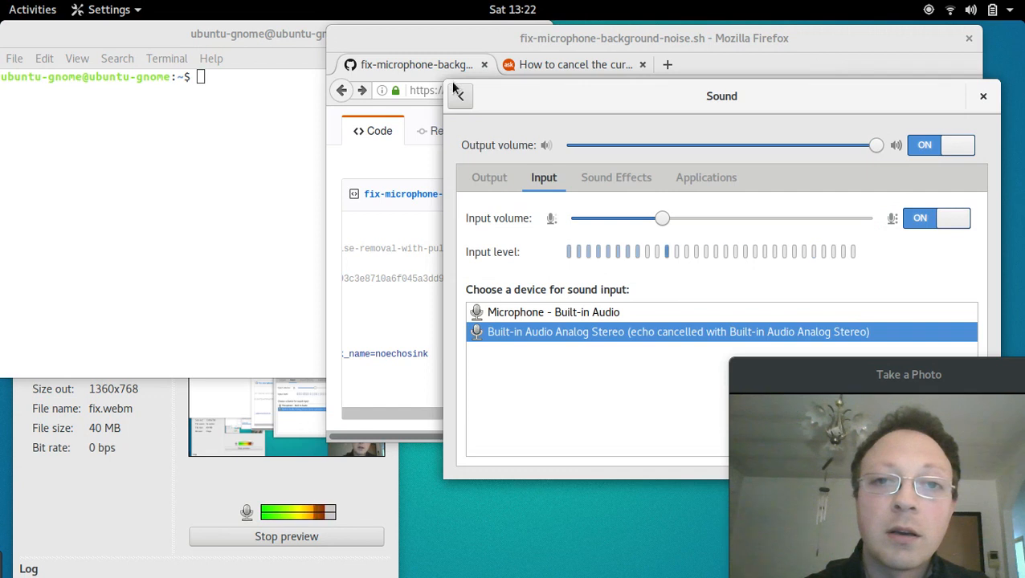
left_click(459, 96)
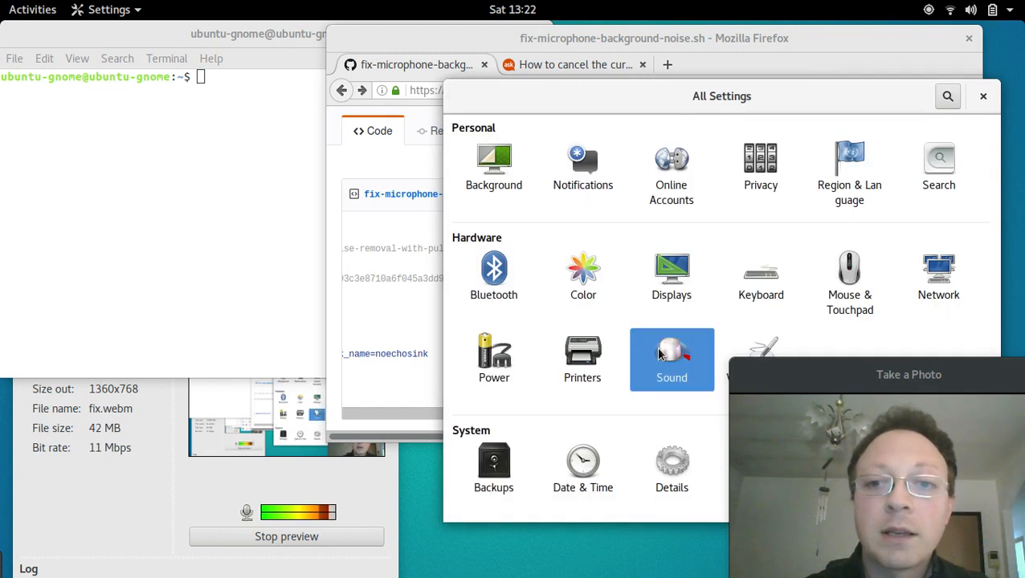
left_click(671, 360)
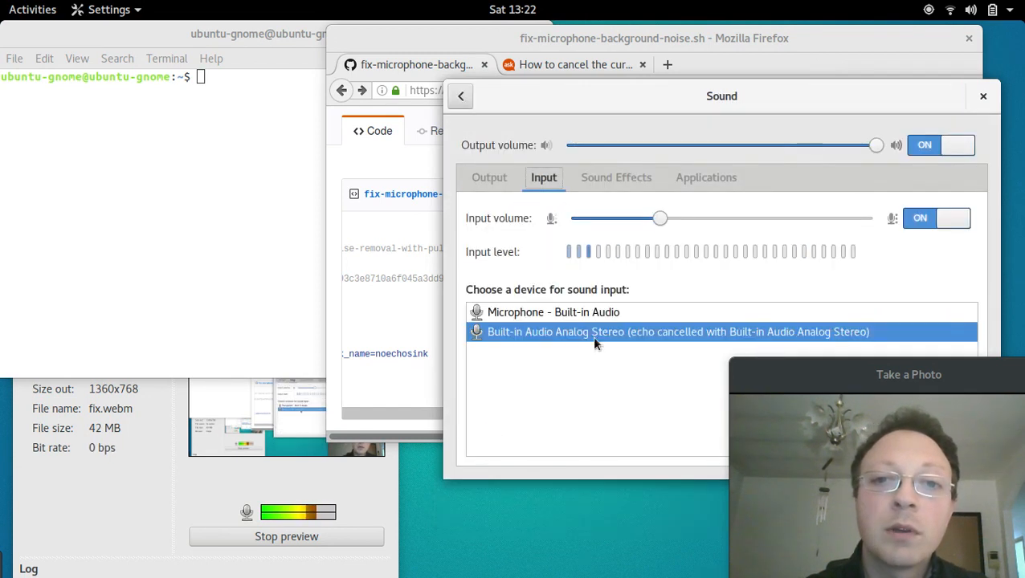